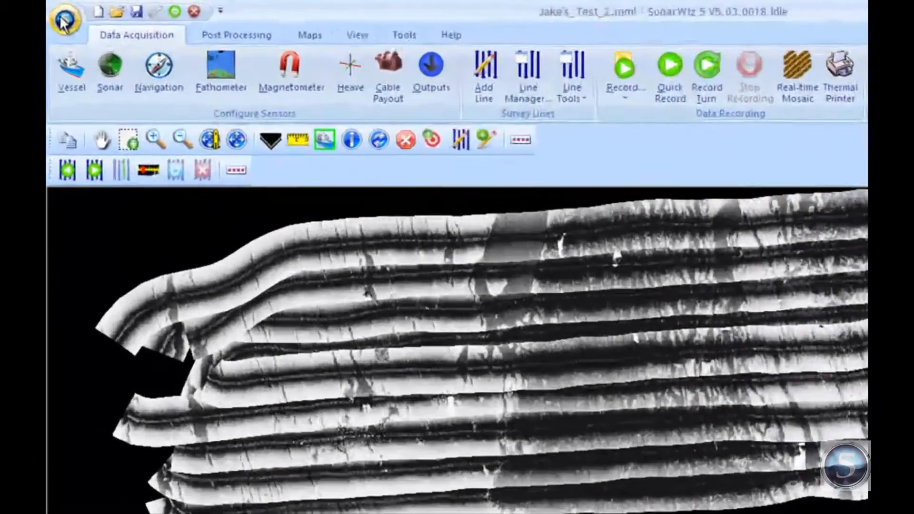
- Open the SonarWiz application menu listing project actions and recent projects
left_click(65, 25)
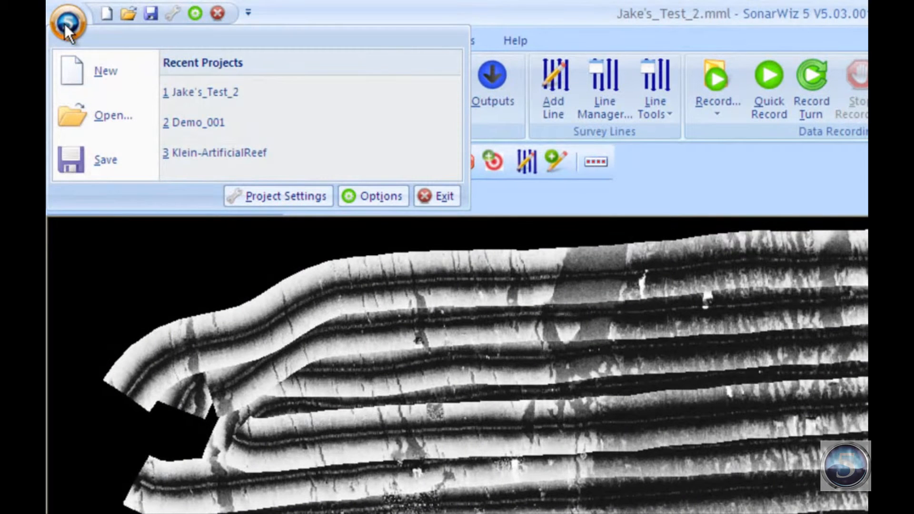
mouse_move(105, 70)
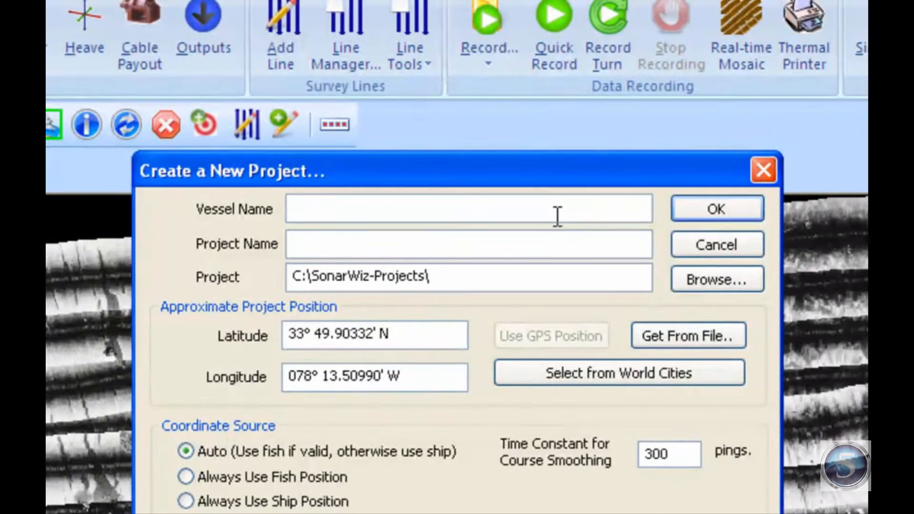
- Enter vessel name 'Mayflower' and project name 'Demo 001'
type("Mayflo")
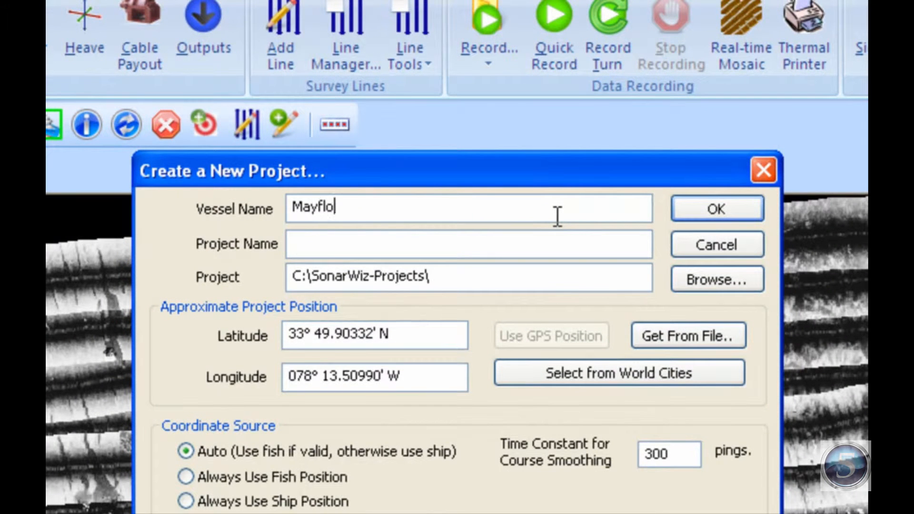
type("wer")
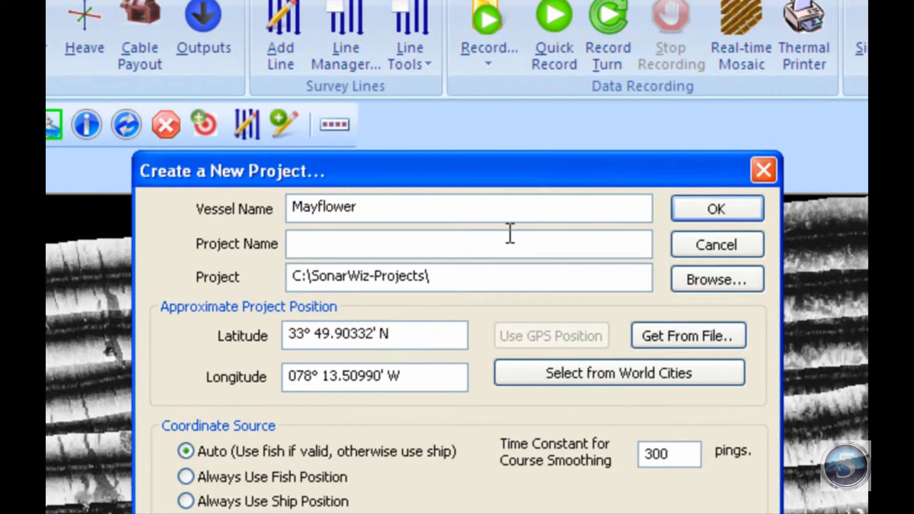
type("Demo")
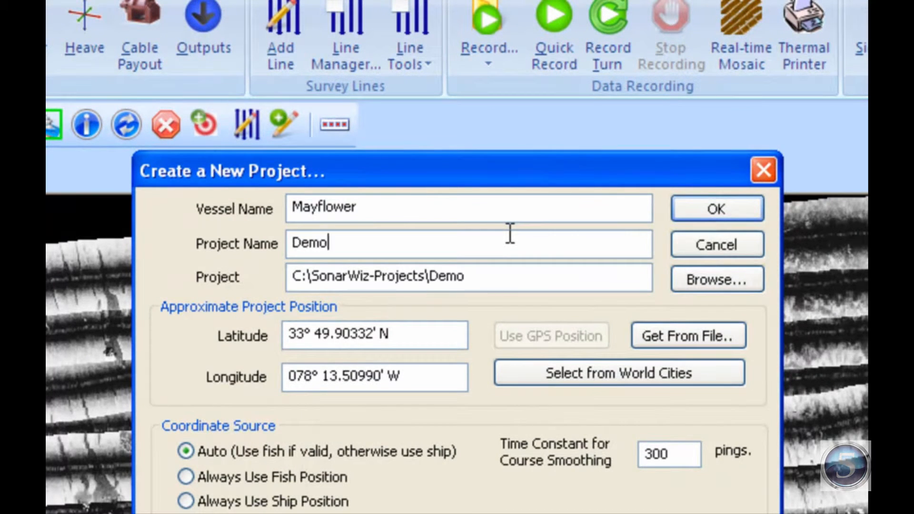
type("001")
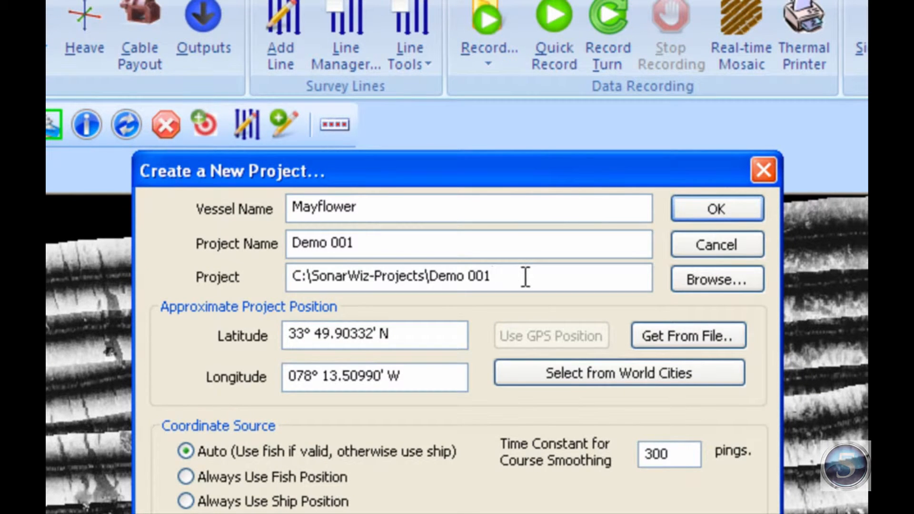
left_click(495, 277)
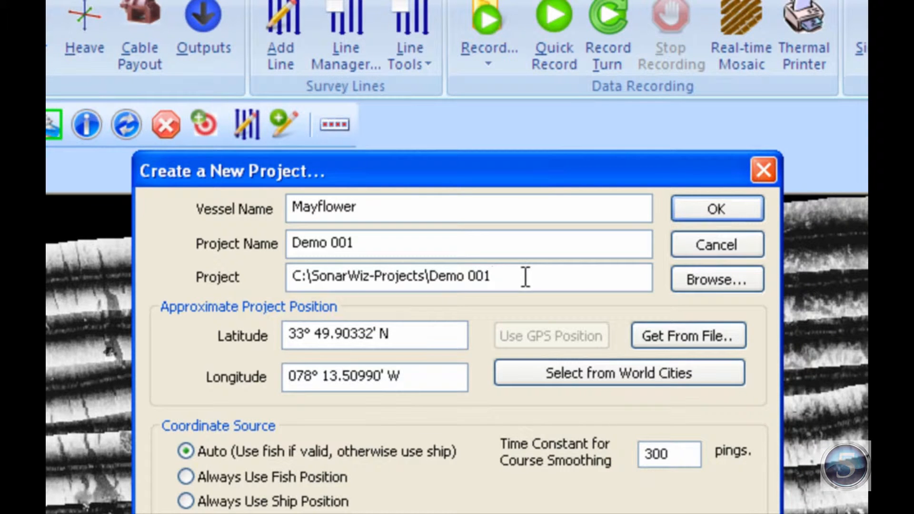
left_click(496, 276)
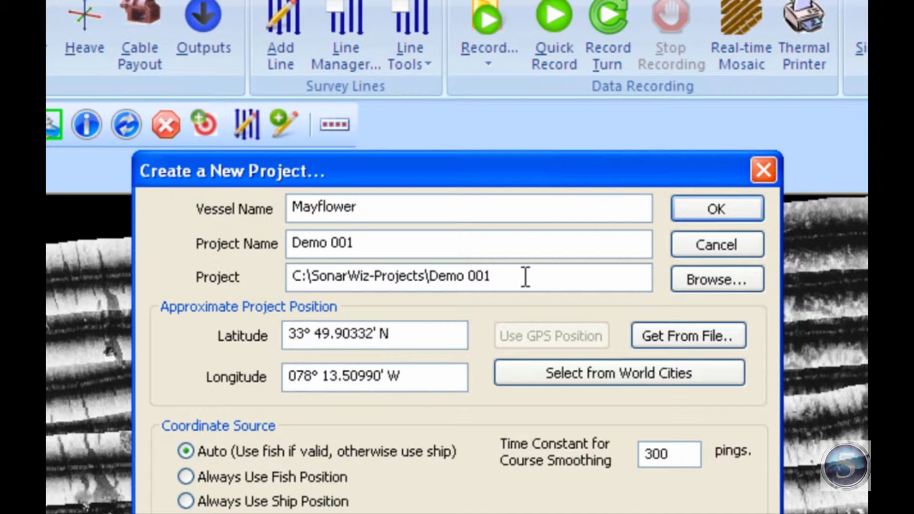
left_click(491, 276)
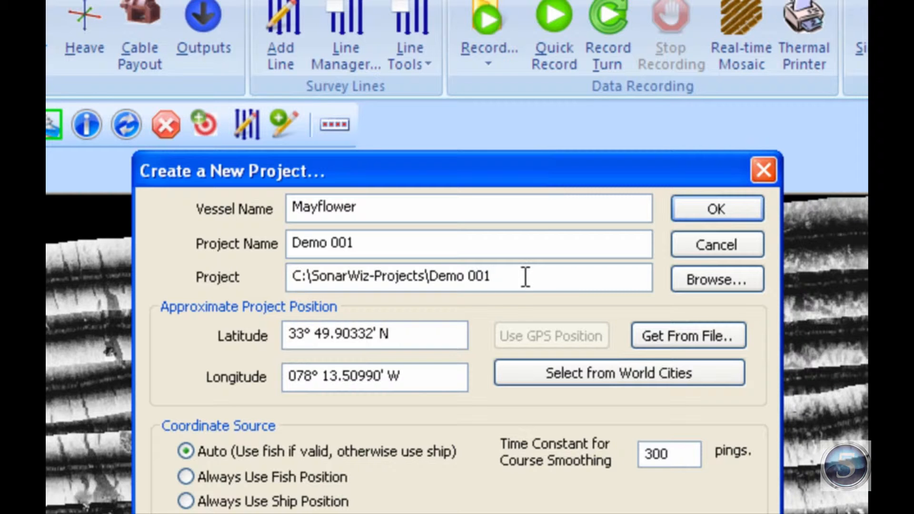
left_click(490, 276)
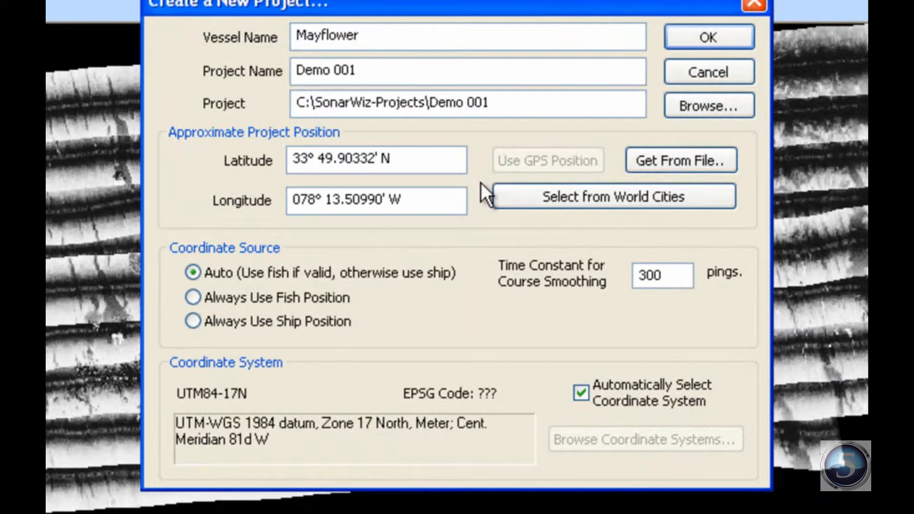
left_click(492, 103)
type("4")
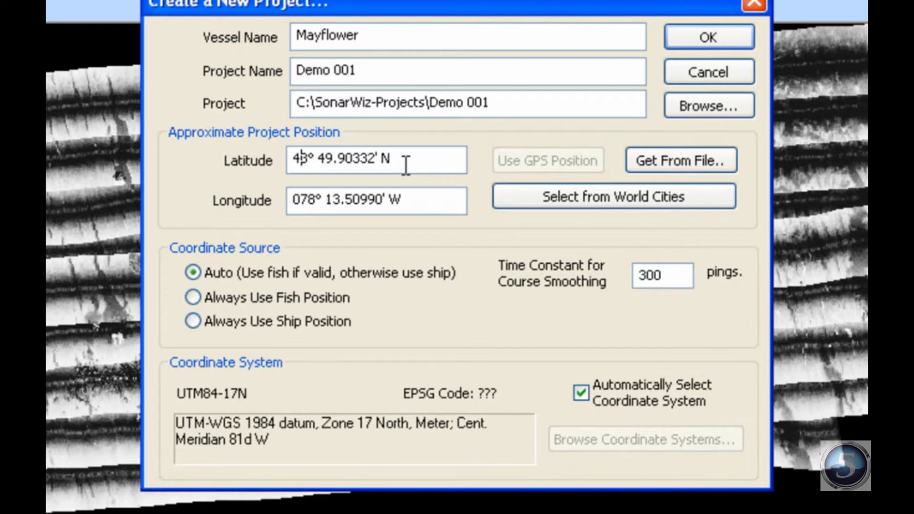
type("3")
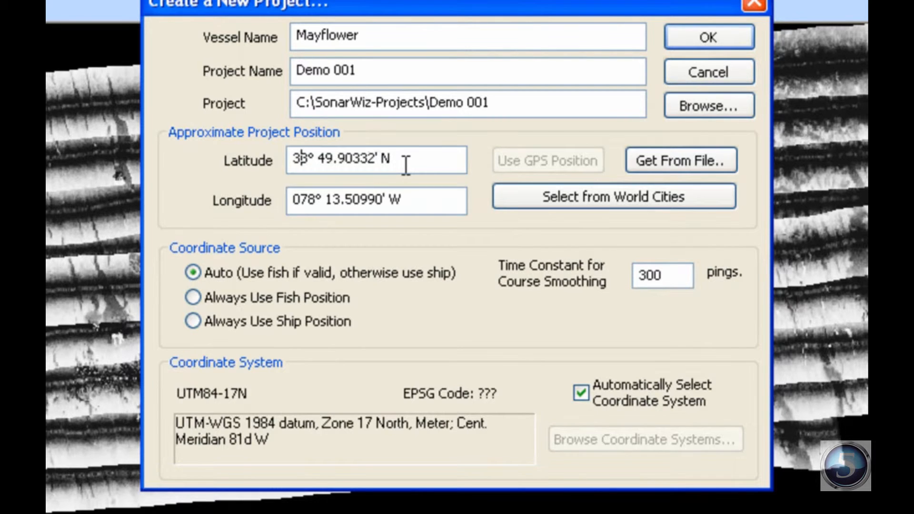
type("3")
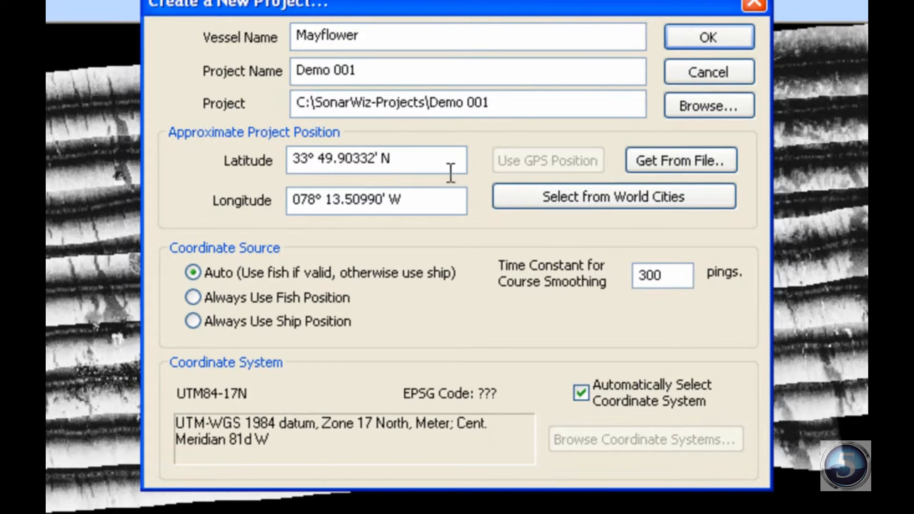
mouse_move(490, 175)
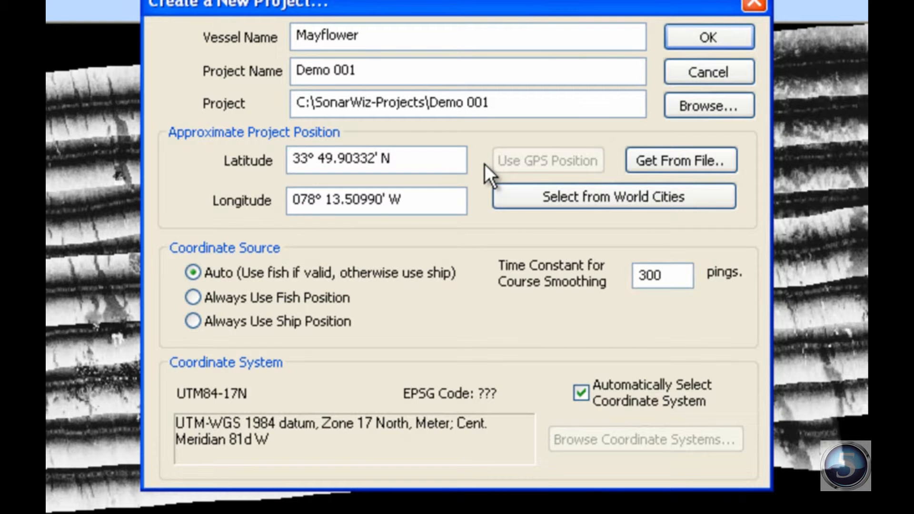
left_click(397, 160)
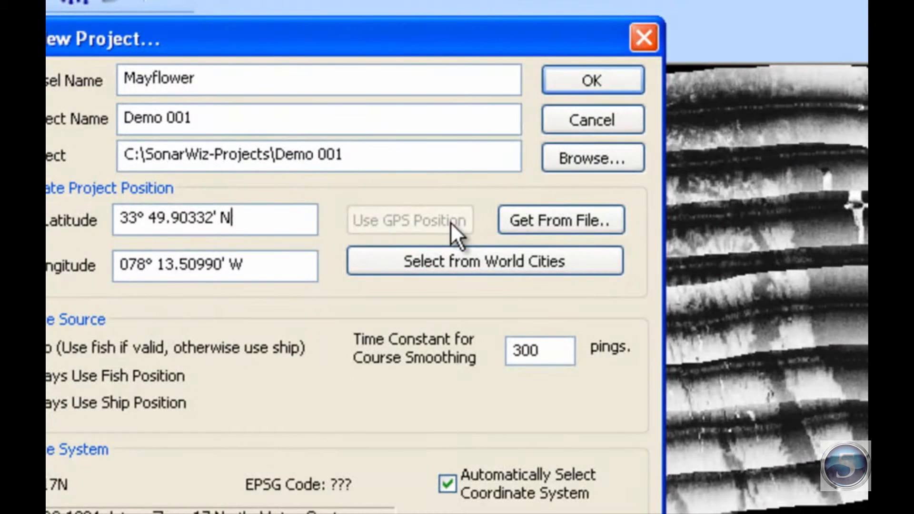
mouse_move(403, 233)
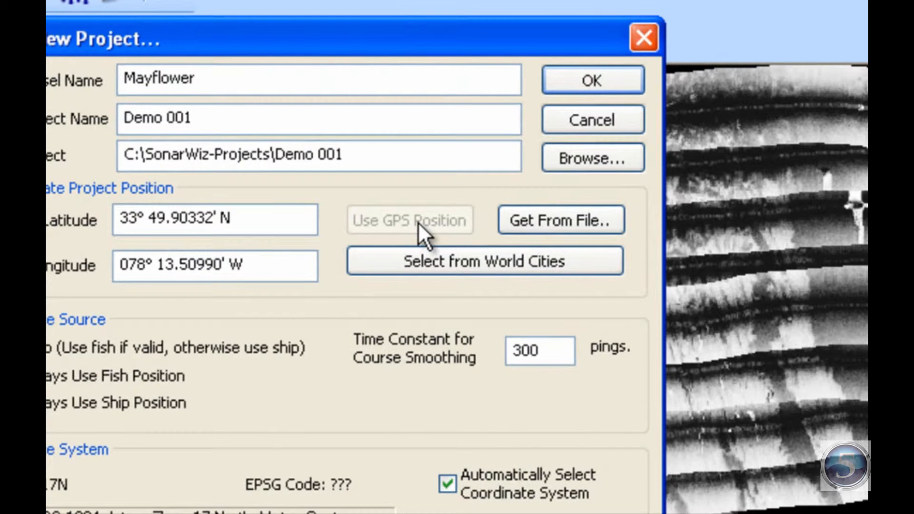
left_click(231, 219)
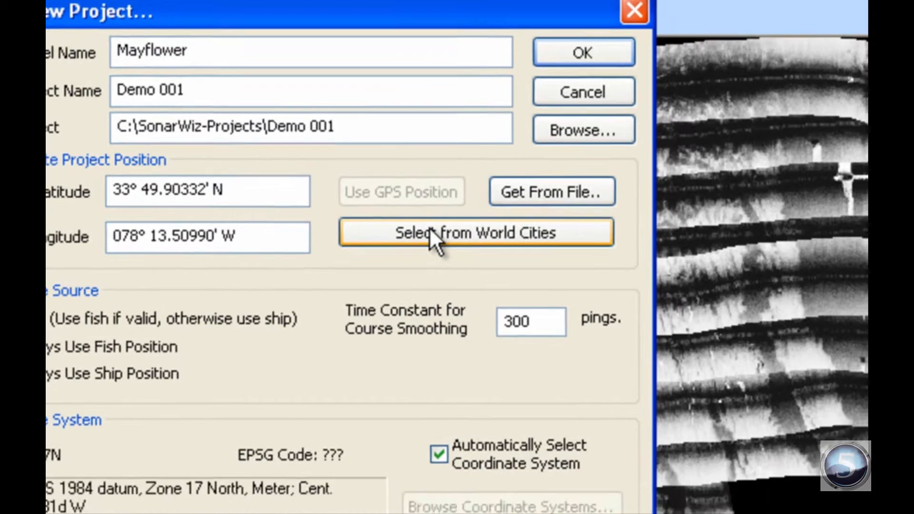
- Pick Auckland, New Zealand from World Cities, giving 36° 52' S, 174° 45' E
left_click(476, 232)
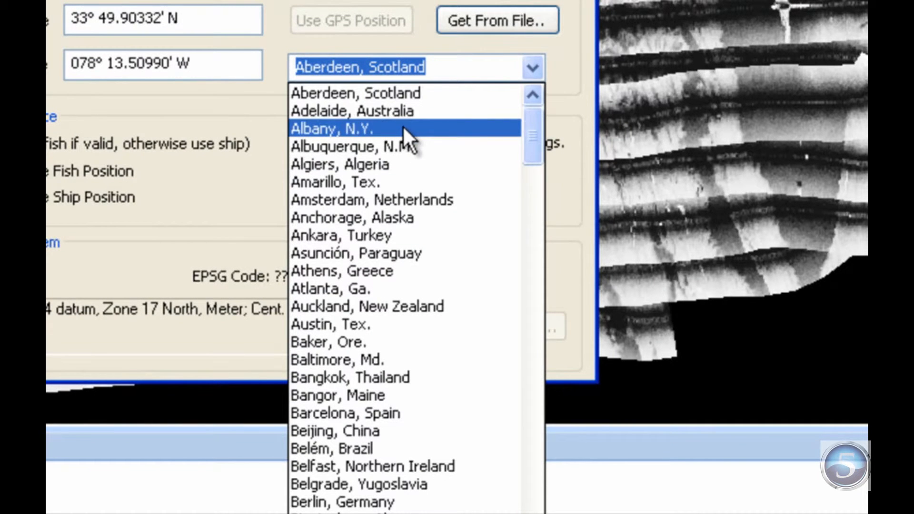
mouse_move(416, 271)
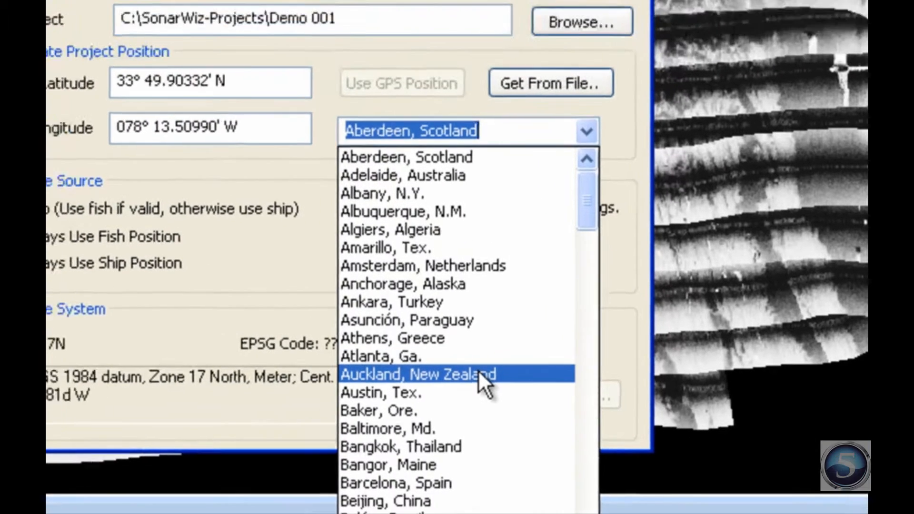
left_click(416, 375)
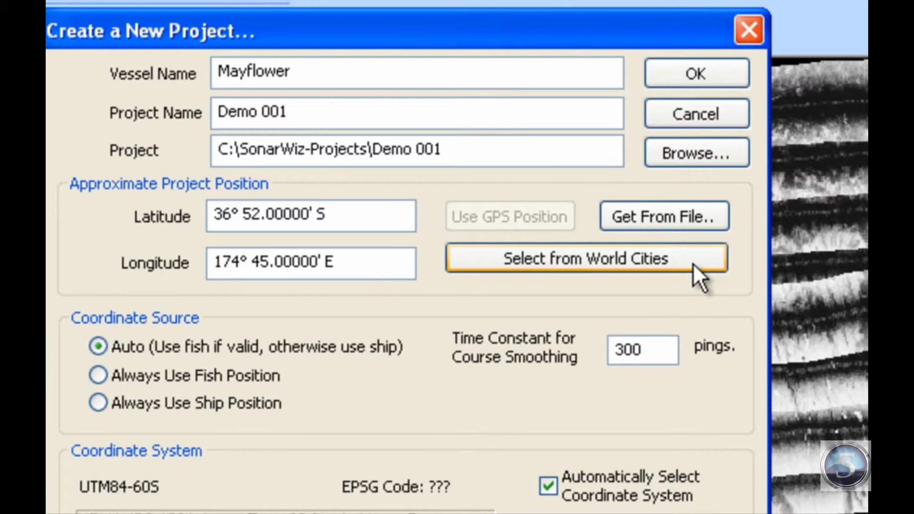
left_click(586, 258)
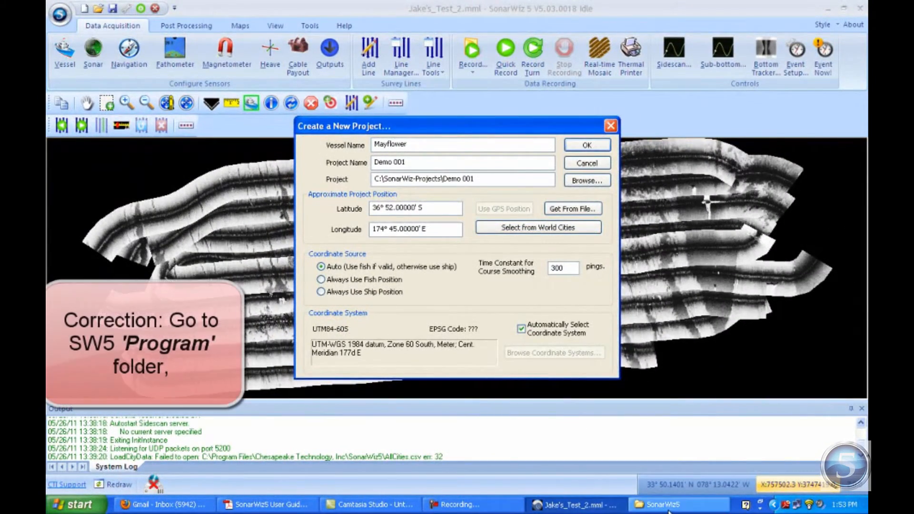
left_click(671, 504)
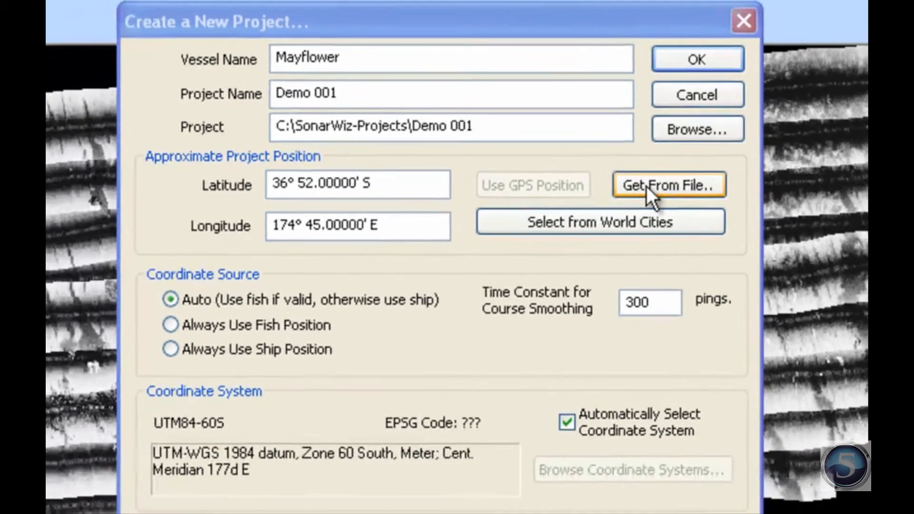
- Read the position 33° 49.65936' N, 078° 12.10121' W from the first .xtf file
left_click(669, 185)
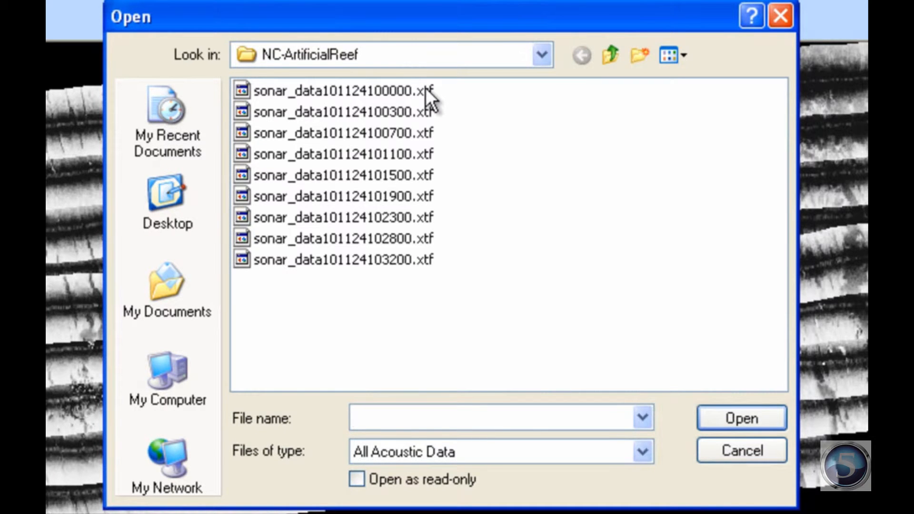
left_click(499, 419)
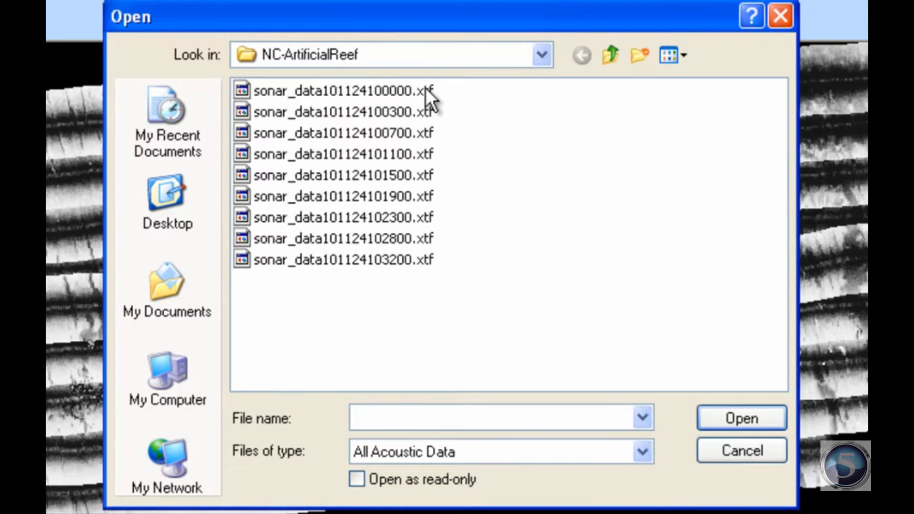
left_click(501, 418)
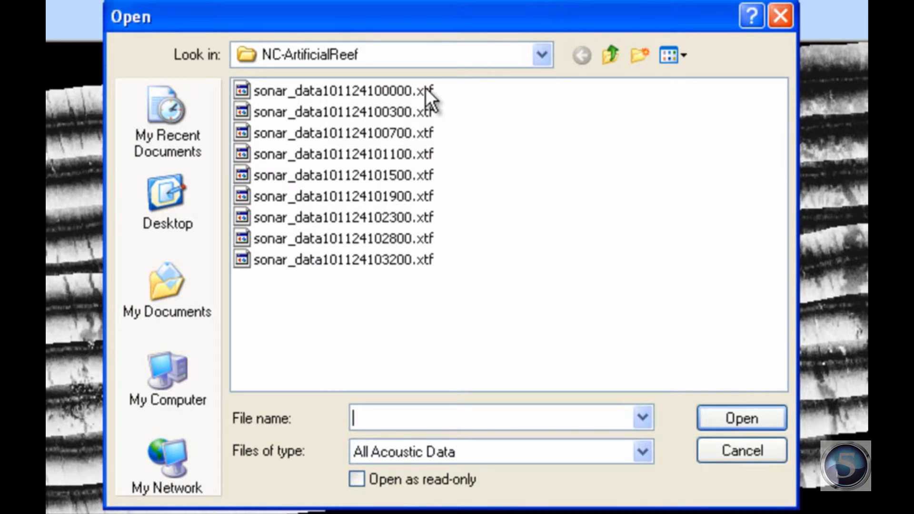
left_click(343, 90)
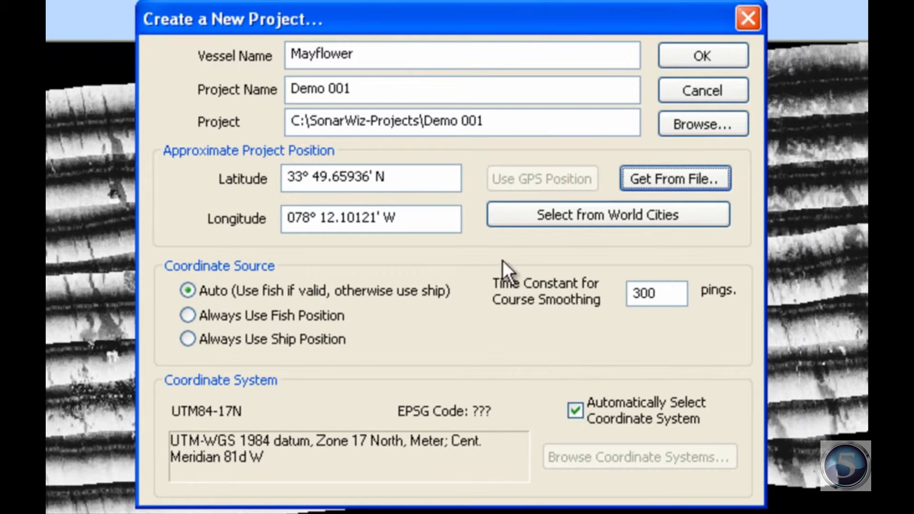
mouse_move(398, 192)
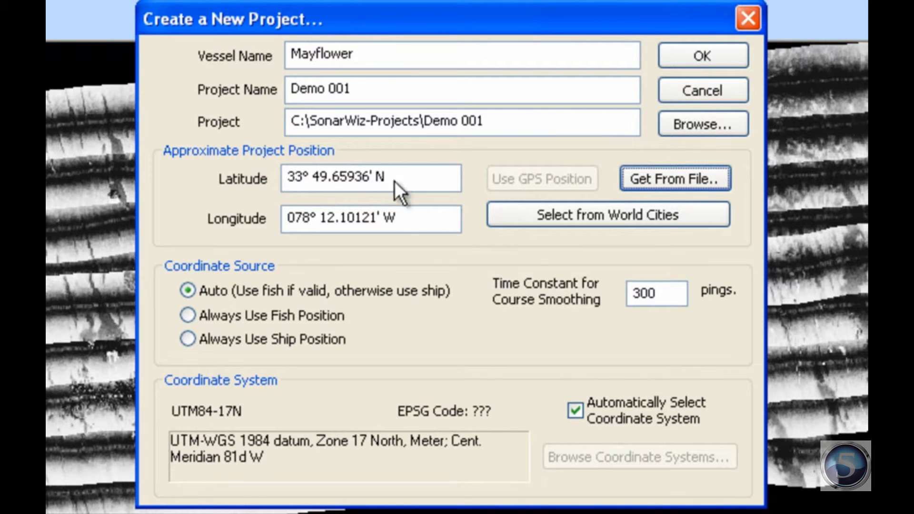
mouse_move(501, 210)
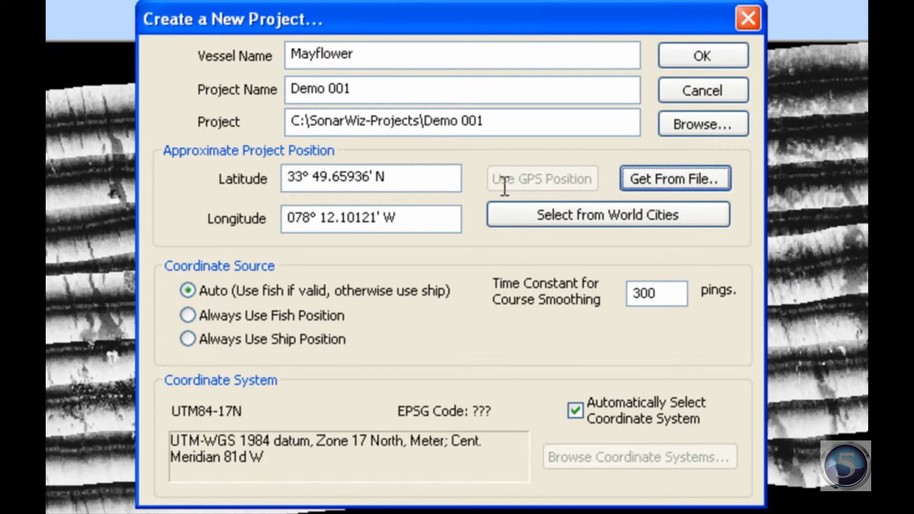
mouse_move(483, 221)
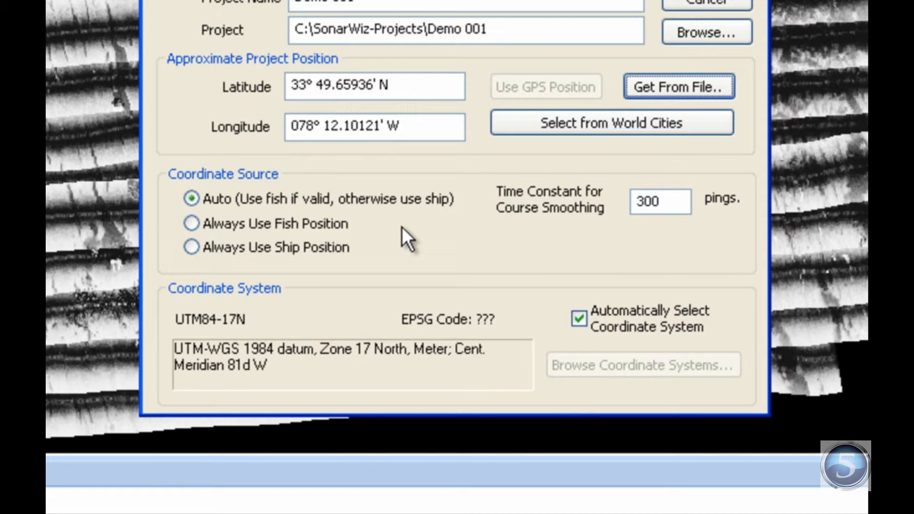
mouse_move(379, 237)
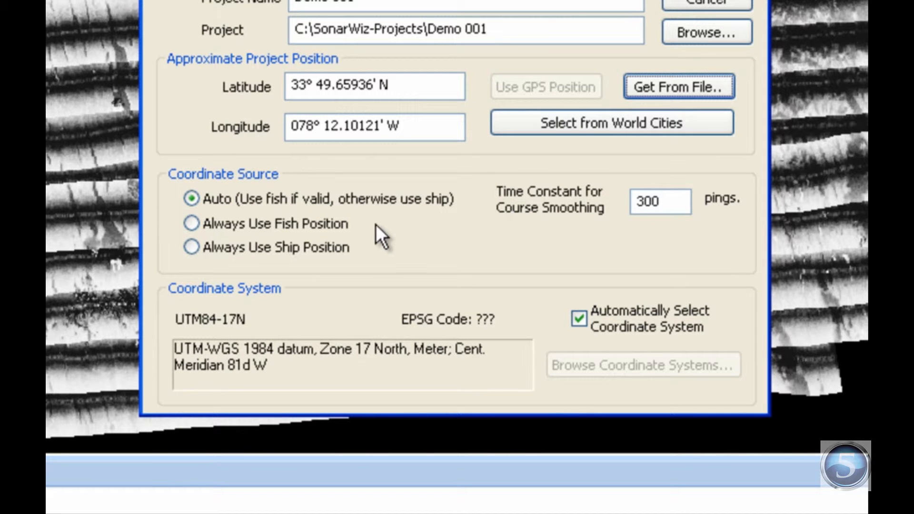
mouse_move(347, 271)
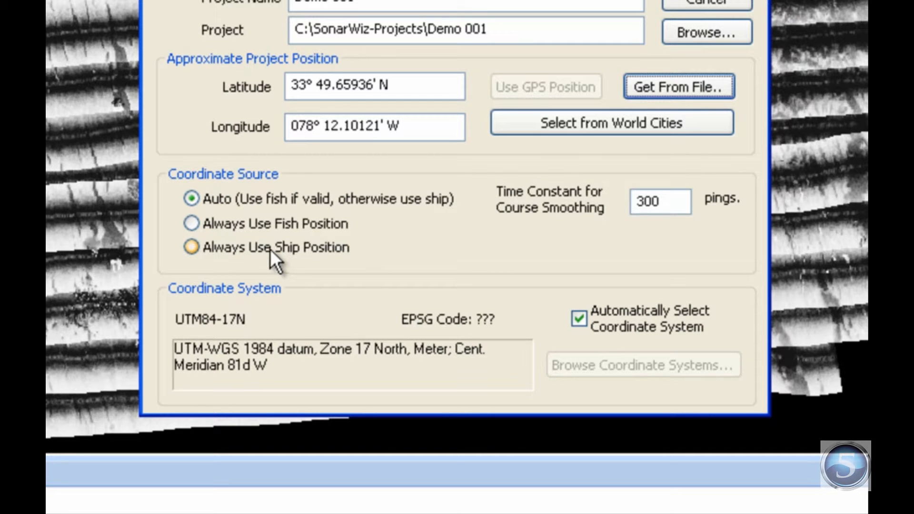
left_click(191, 223)
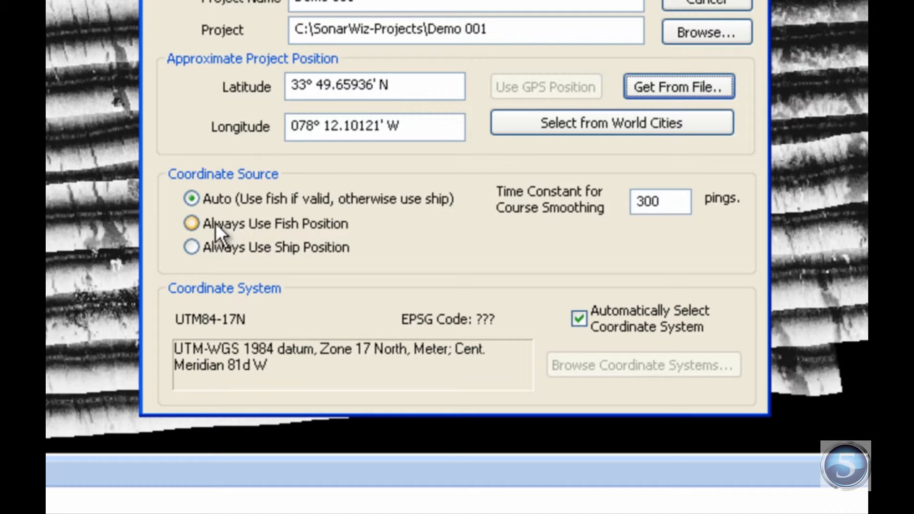
mouse_move(252, 241)
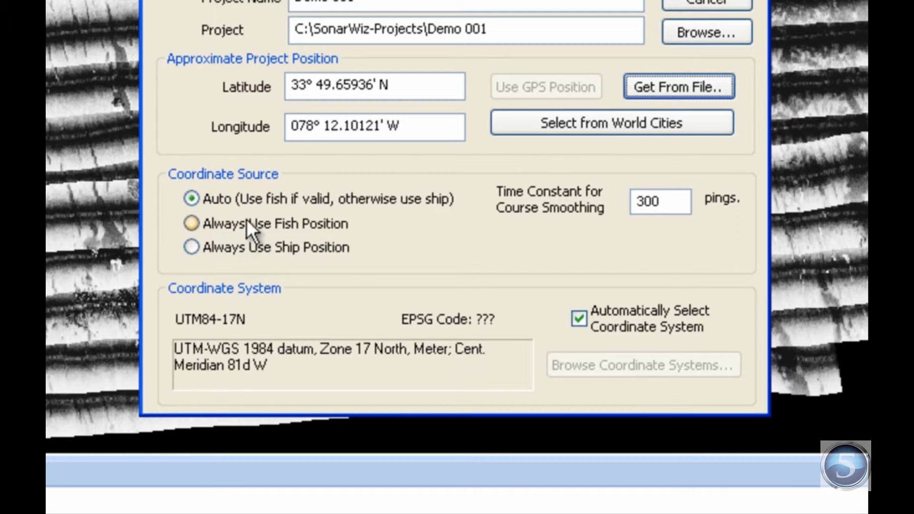
left_click(190, 199)
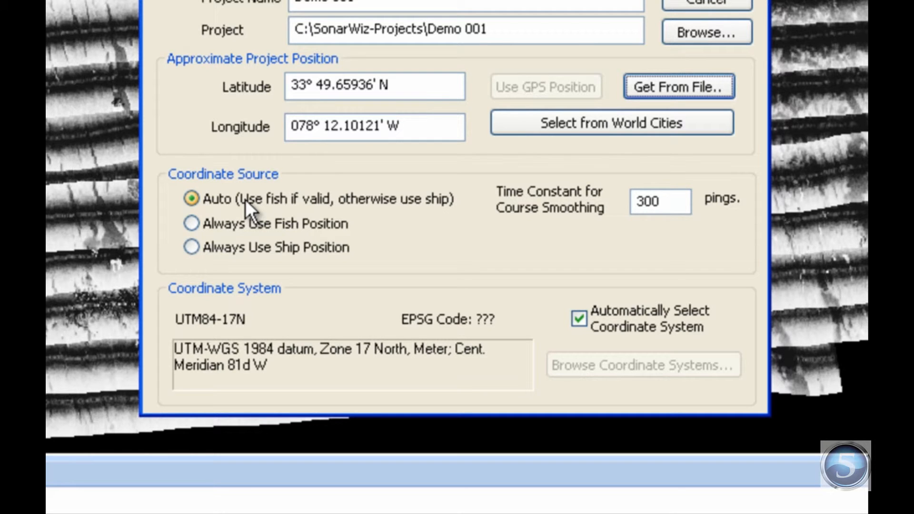
mouse_move(455, 207)
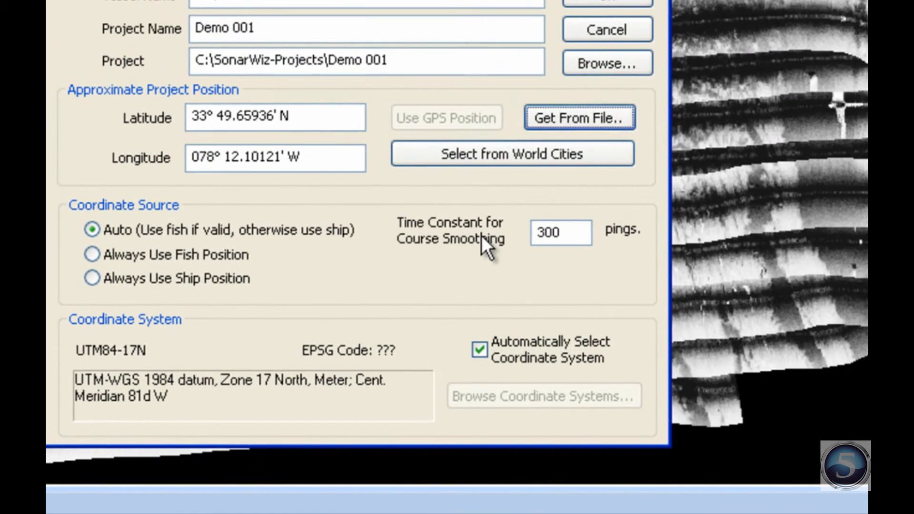
left_click(560, 232)
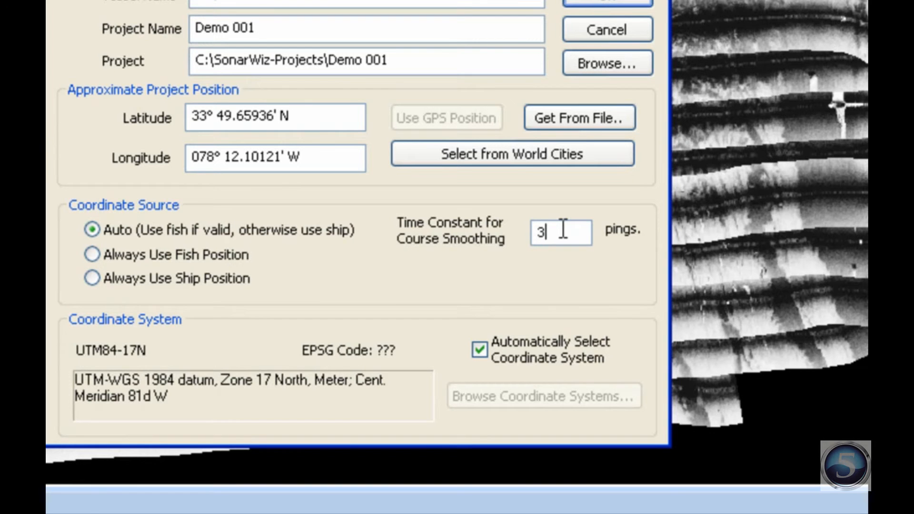
type("120")
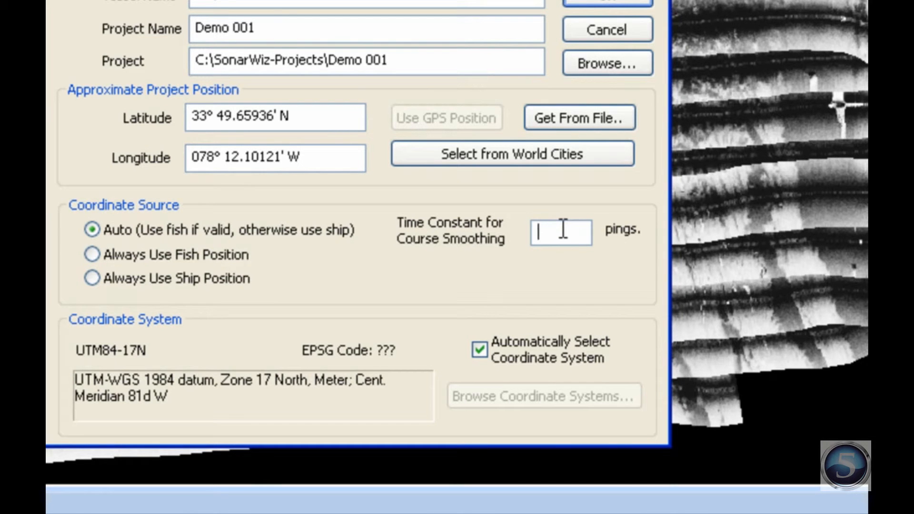
type("3")
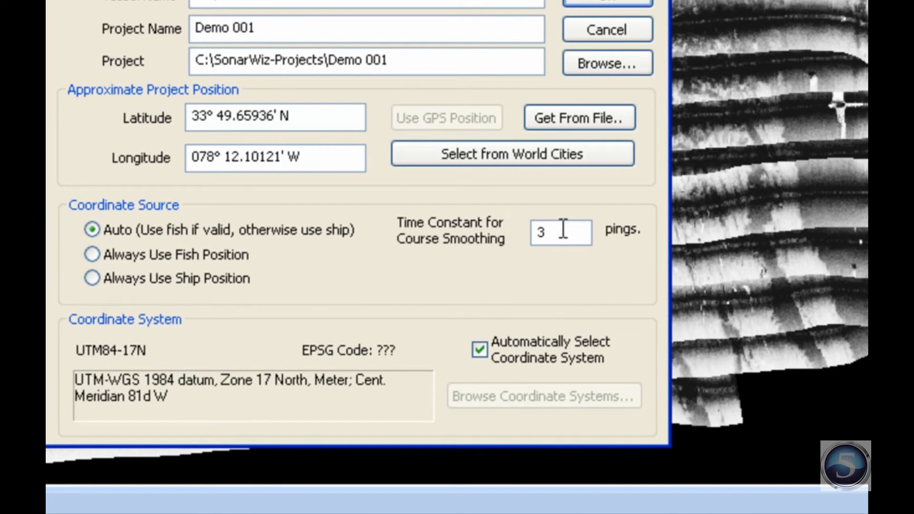
type("00")
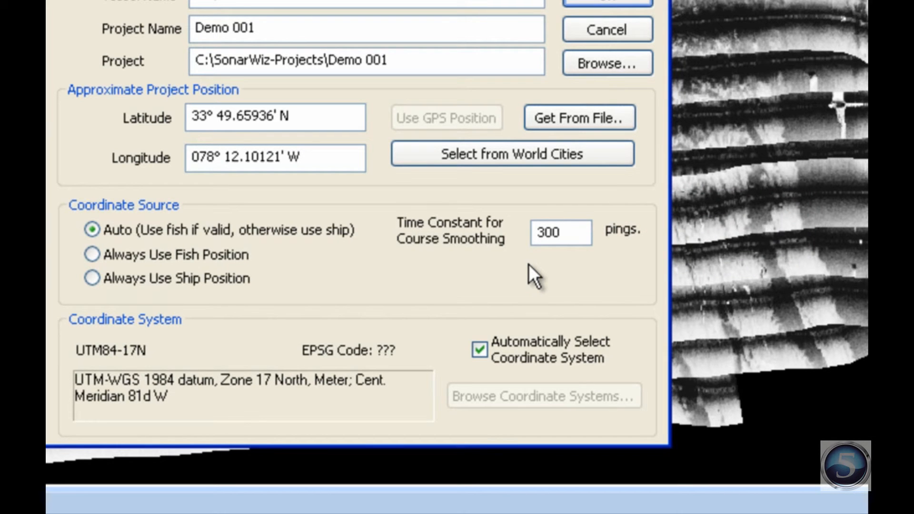
left_click(560, 232)
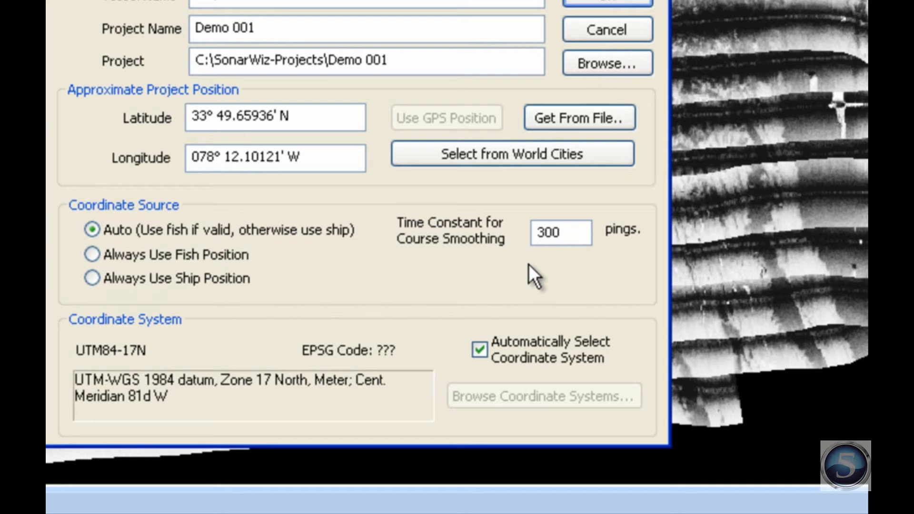
mouse_move(400, 283)
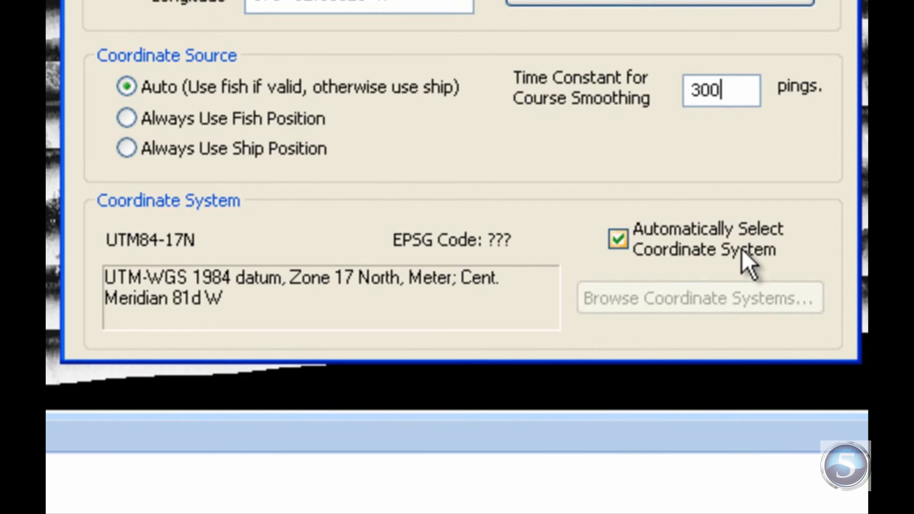
- Turn off Automatically Select Coordinate System and start browsing coordinate systems
left_click(619, 240)
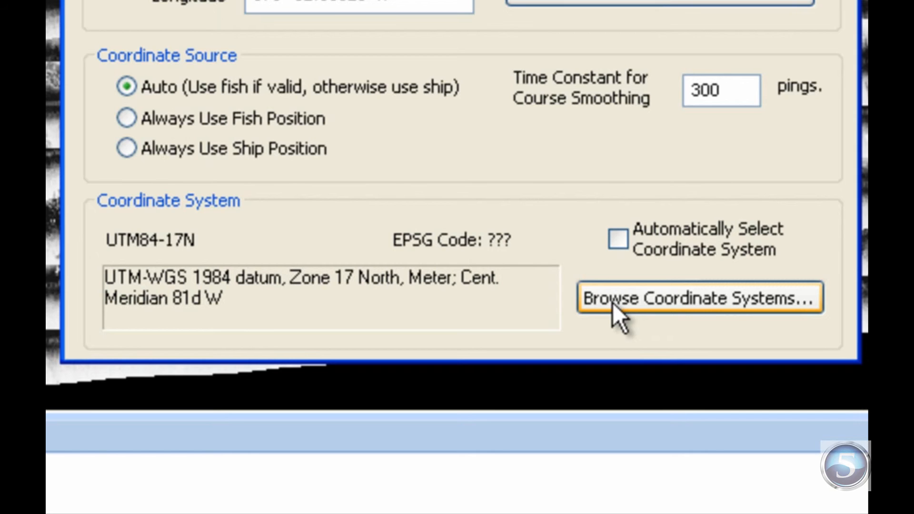
mouse_move(782, 321)
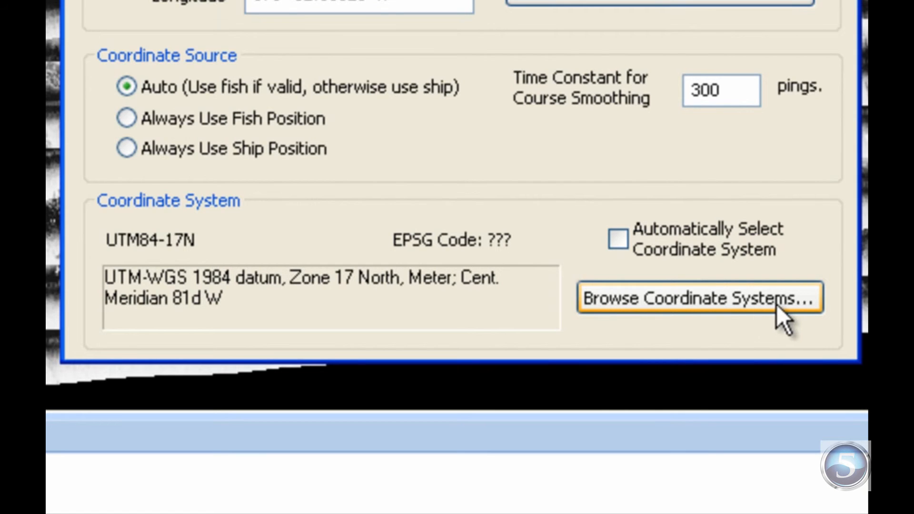
left_click(698, 298)
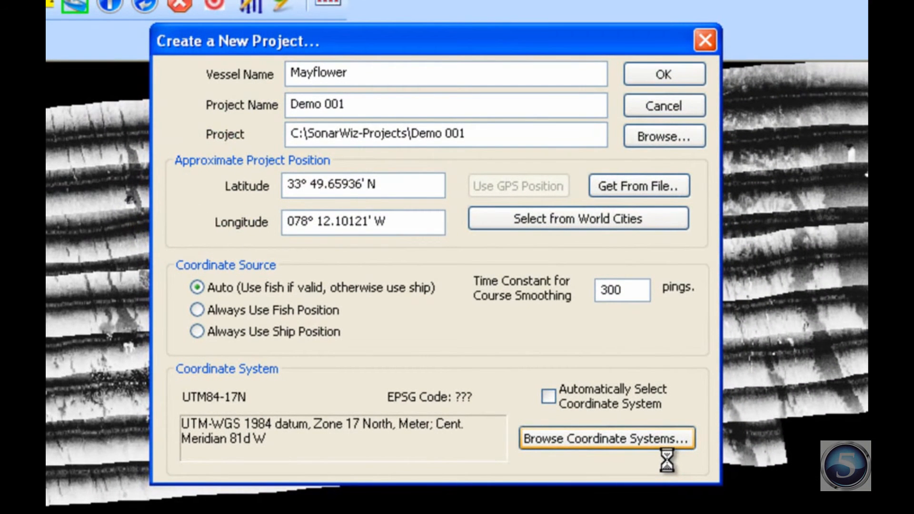
- Choose the 'State Planes, NAD27 Based, US Foot' coordinate system group
left_click(606, 438)
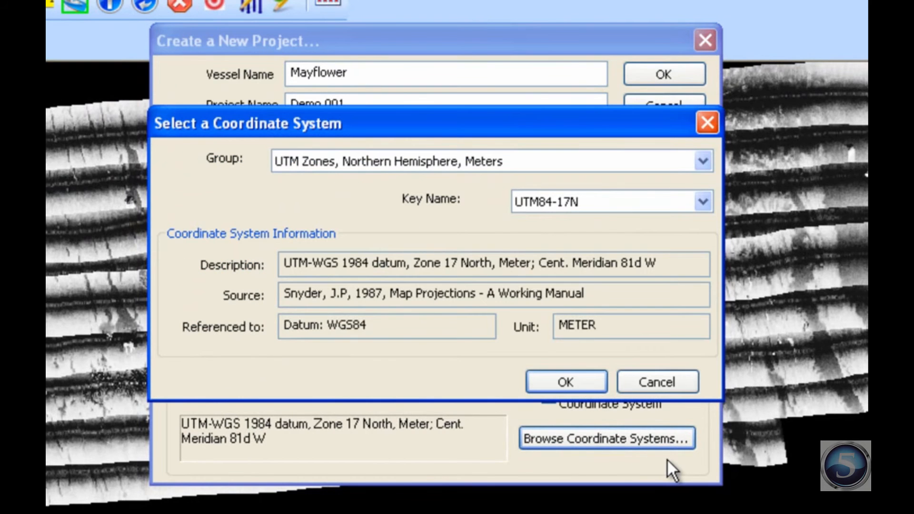
mouse_move(329, 195)
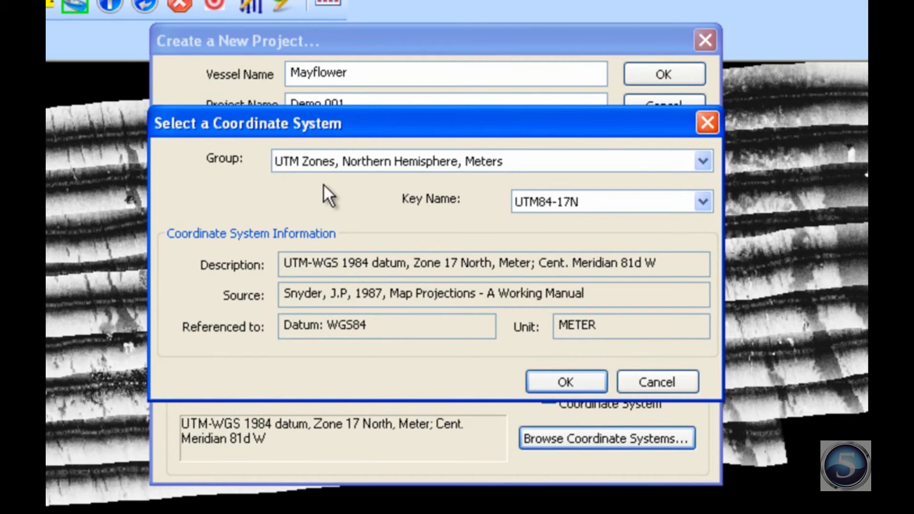
mouse_move(251, 181)
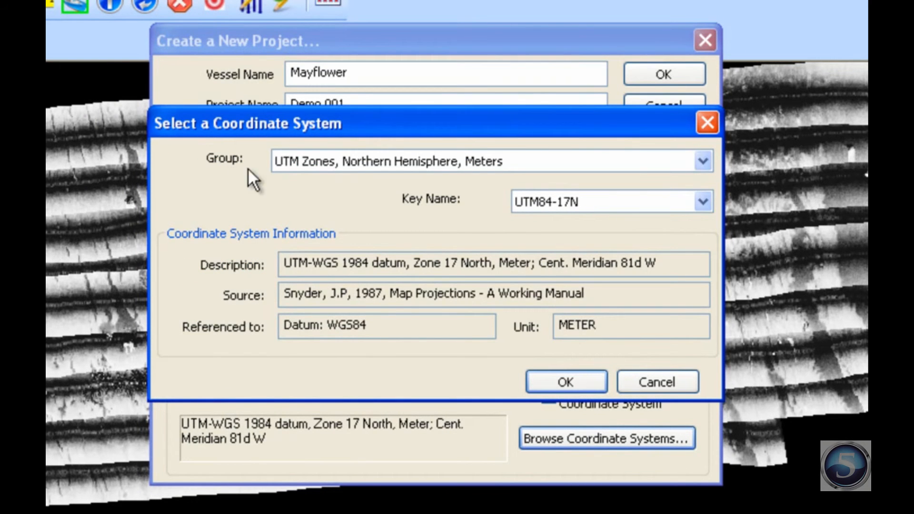
left_click(704, 161)
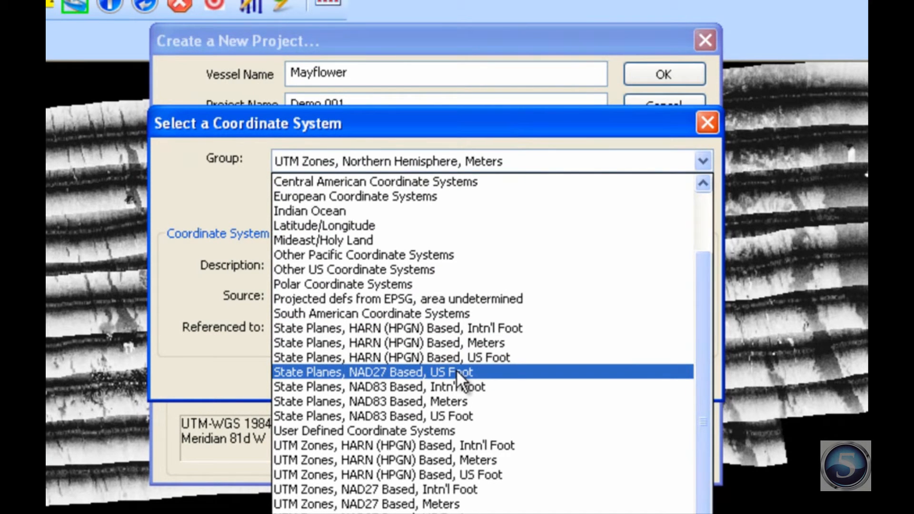
left_click(373, 372)
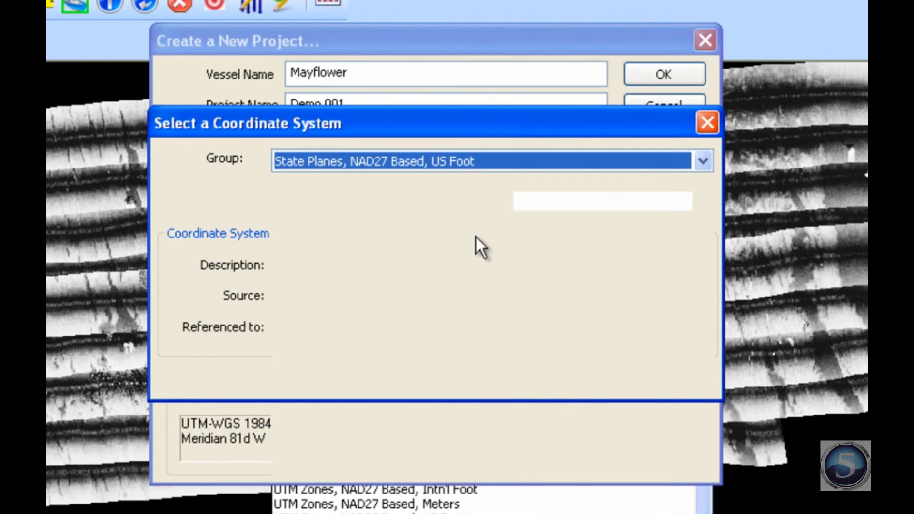
mouse_move(321, 181)
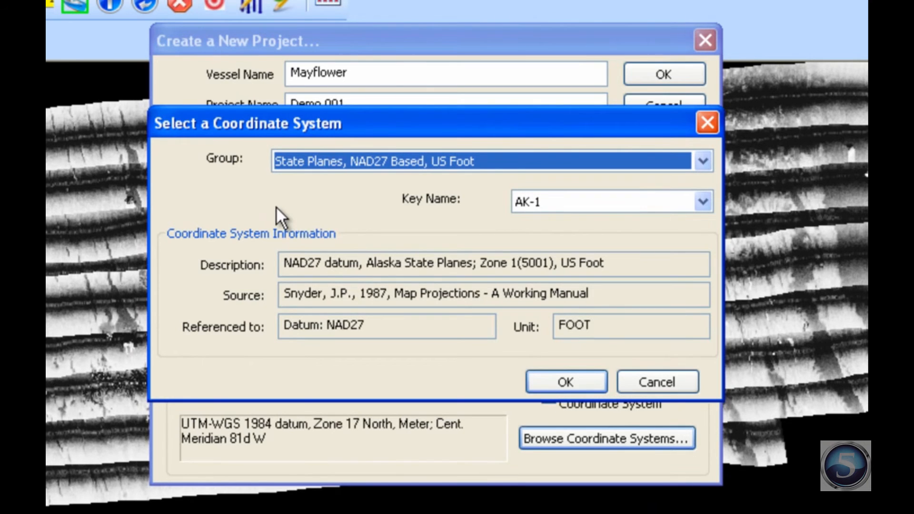
mouse_move(348, 219)
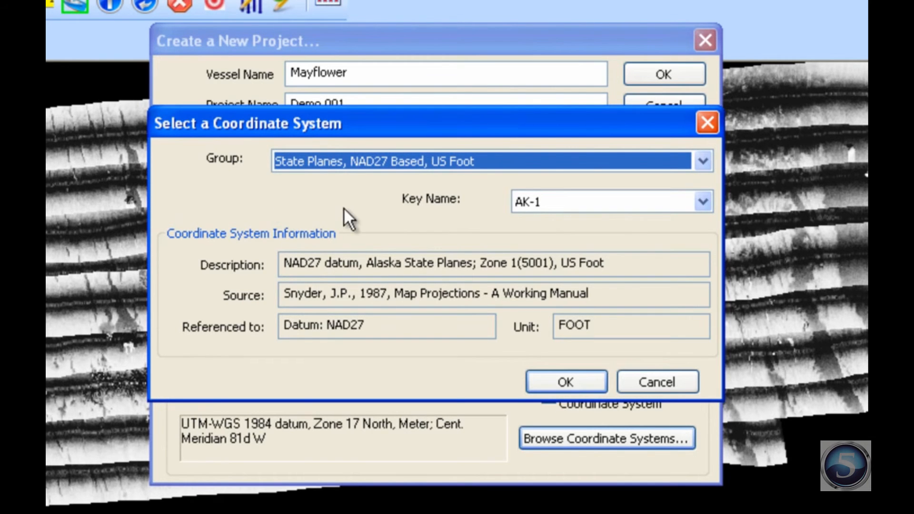
mouse_move(329, 184)
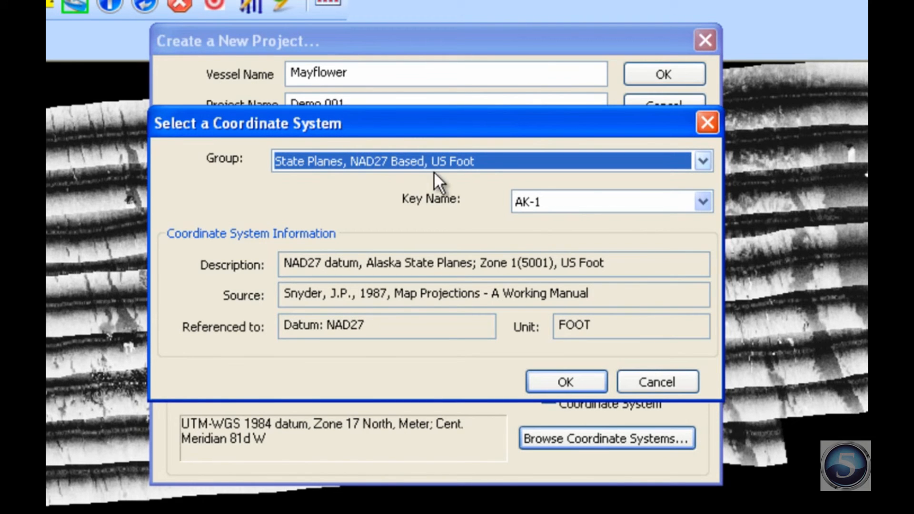
- Select the NC key name for North Carolina State Plane and confirm
left_click(703, 201)
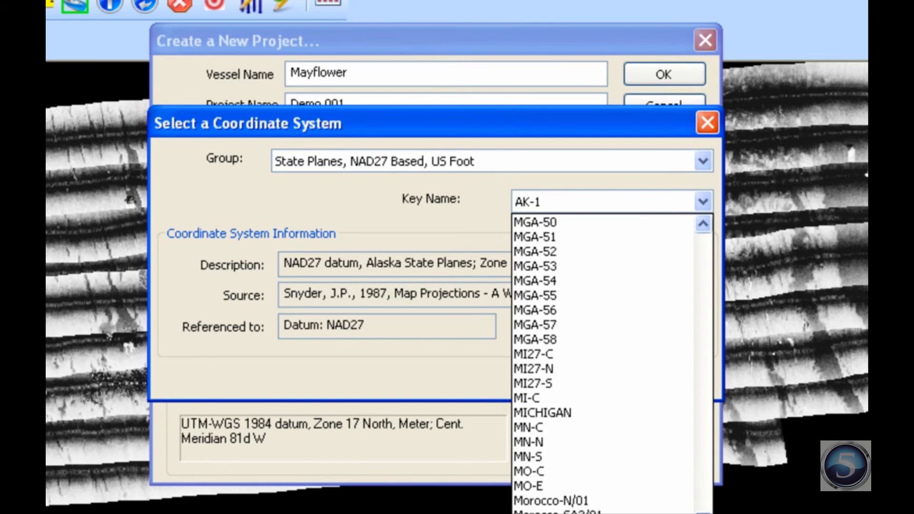
scroll("down", 3)
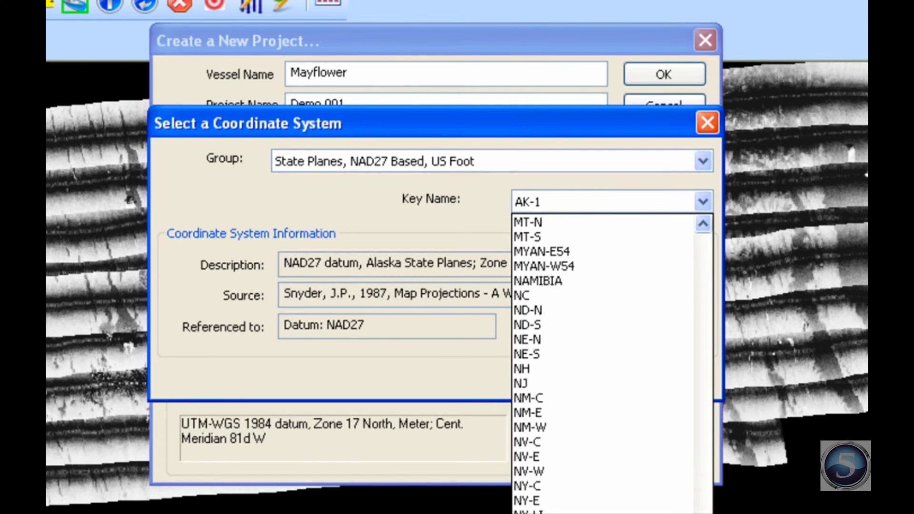
left_click(522, 295)
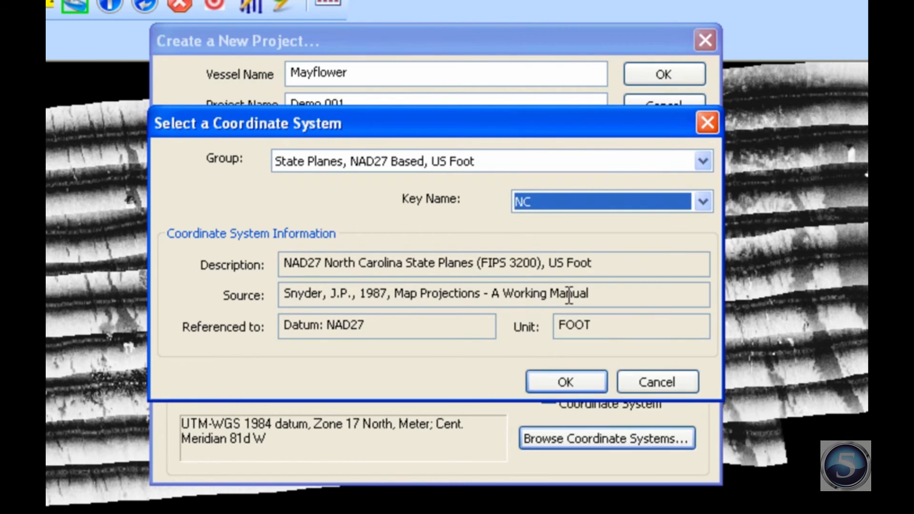
mouse_move(463, 239)
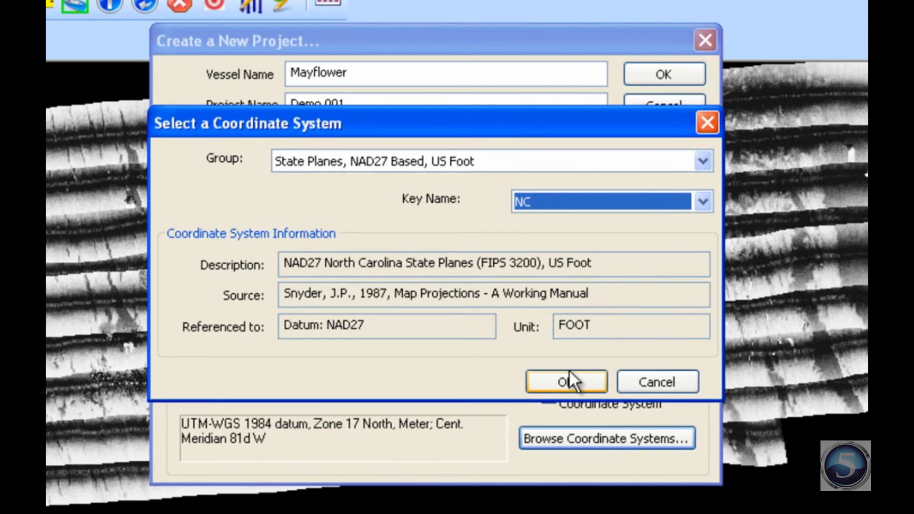
left_click(564, 381)
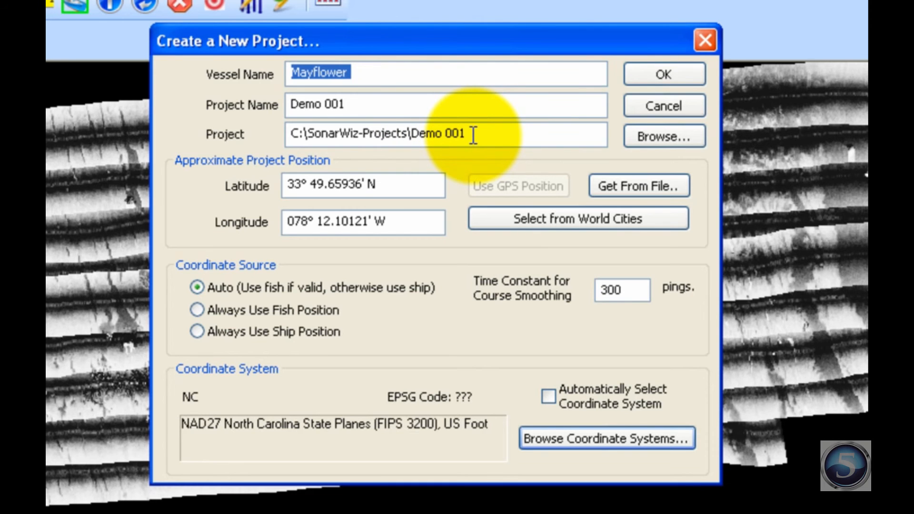
mouse_move(449, 178)
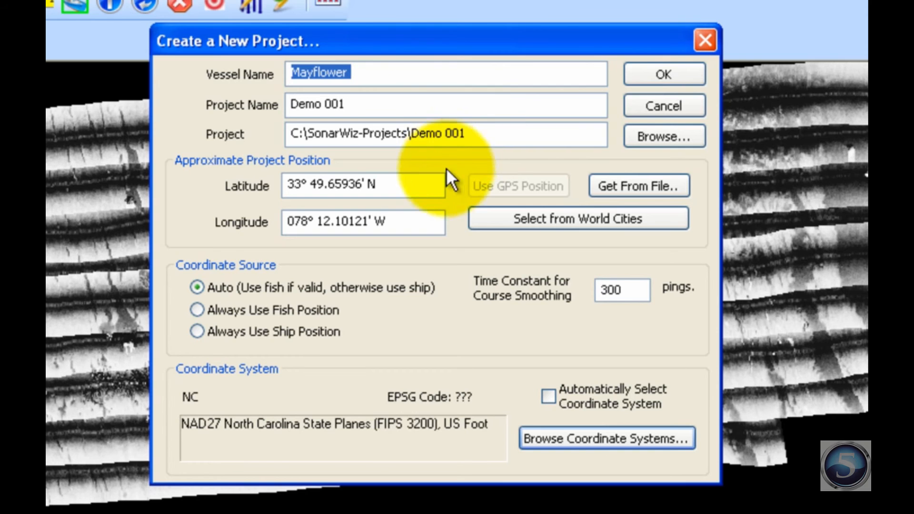
mouse_move(435, 210)
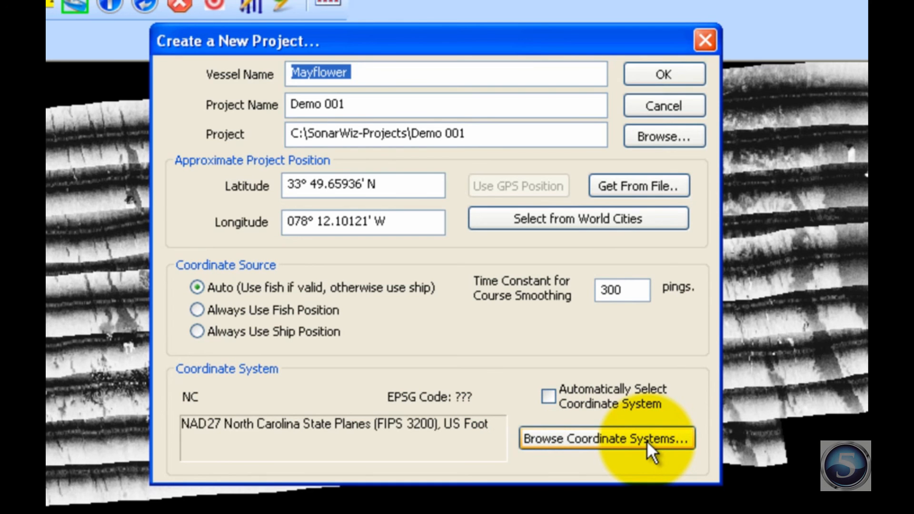
mouse_move(650, 175)
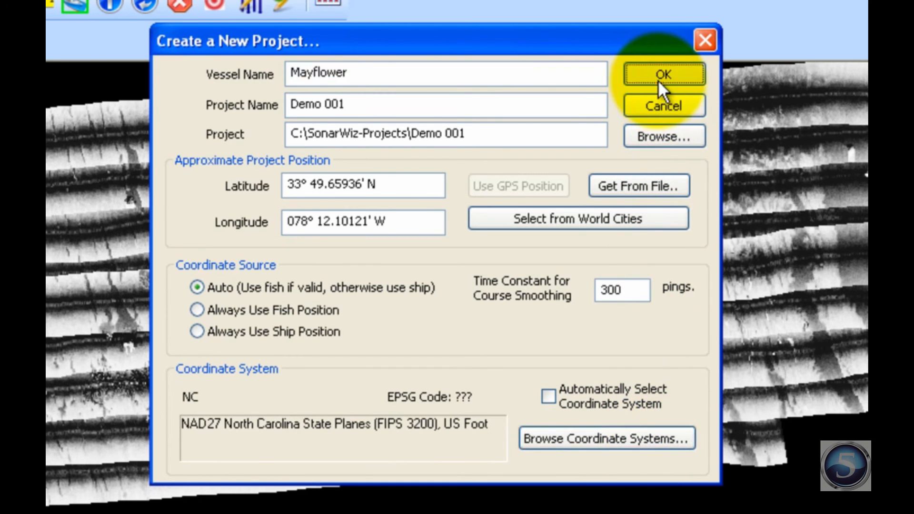
- Accept the Demo 001 settings with 300-ping smoothing and NC coordinates
left_click(663, 74)
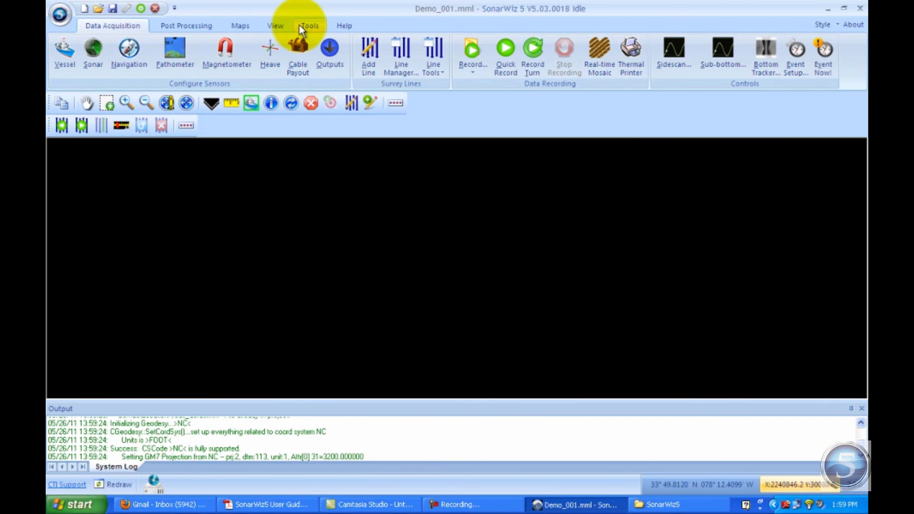
- Open the Demo 001 project folder in Explorer from the Tools ribbon
left_click(309, 25)
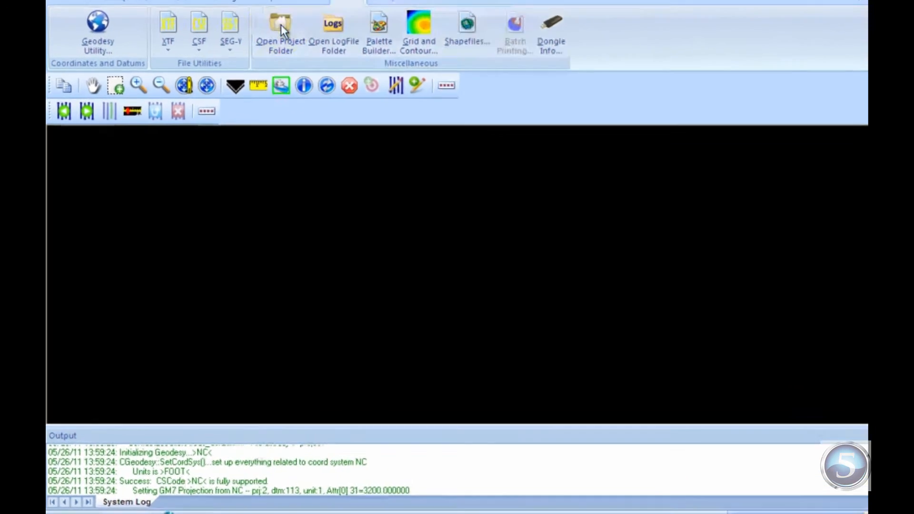
left_click(280, 34)
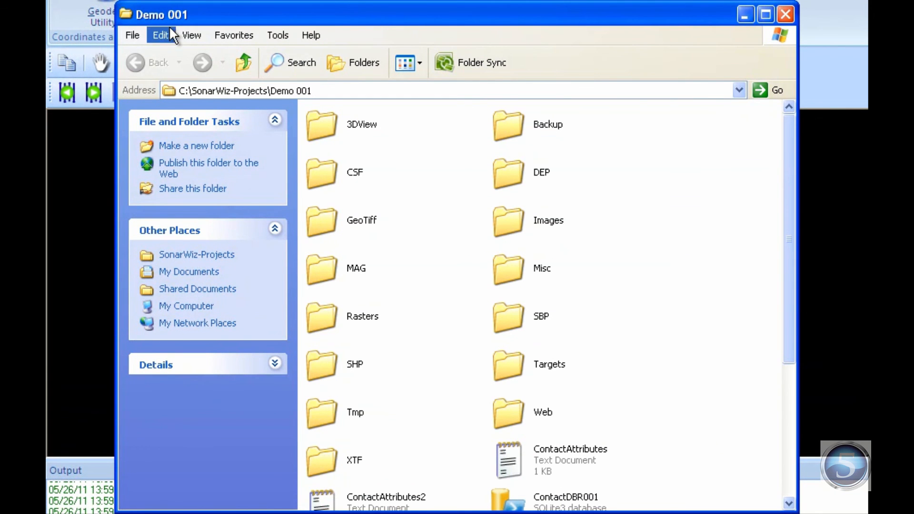
mouse_move(178, 20)
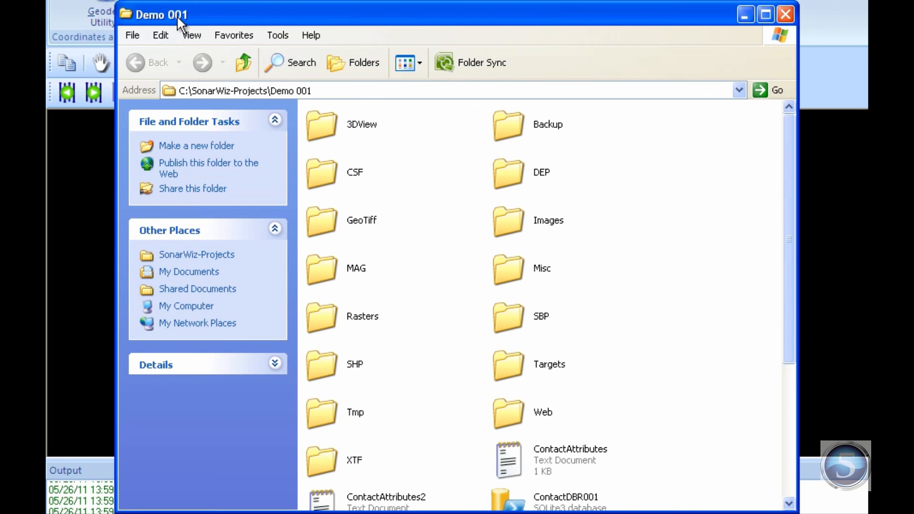
mouse_move(260, 102)
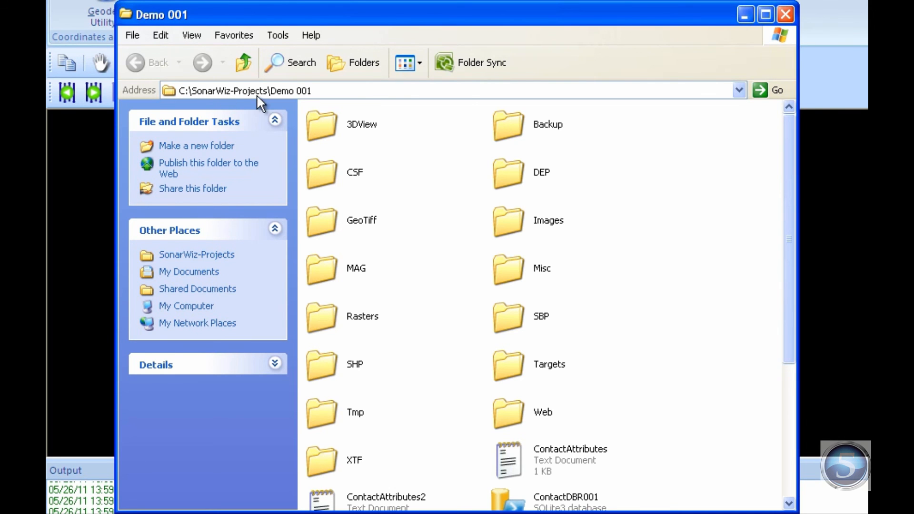
scroll("down", 3)
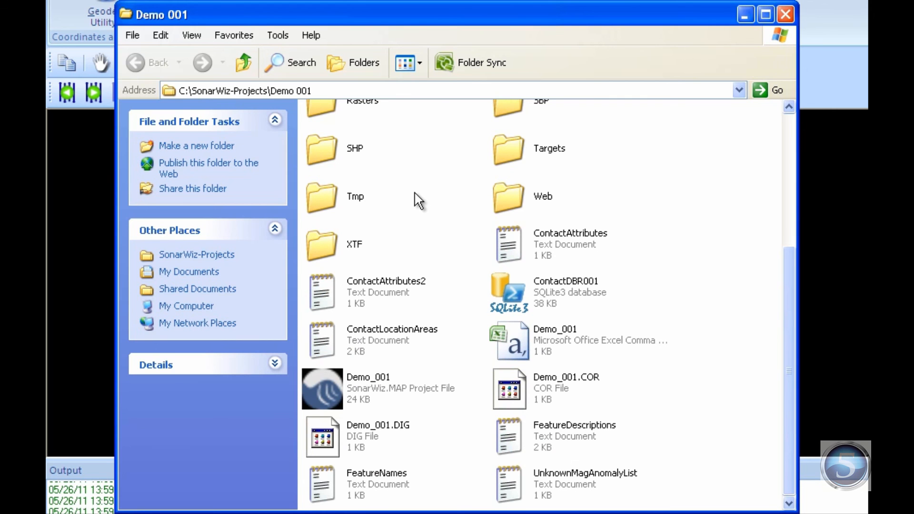
mouse_move(472, 424)
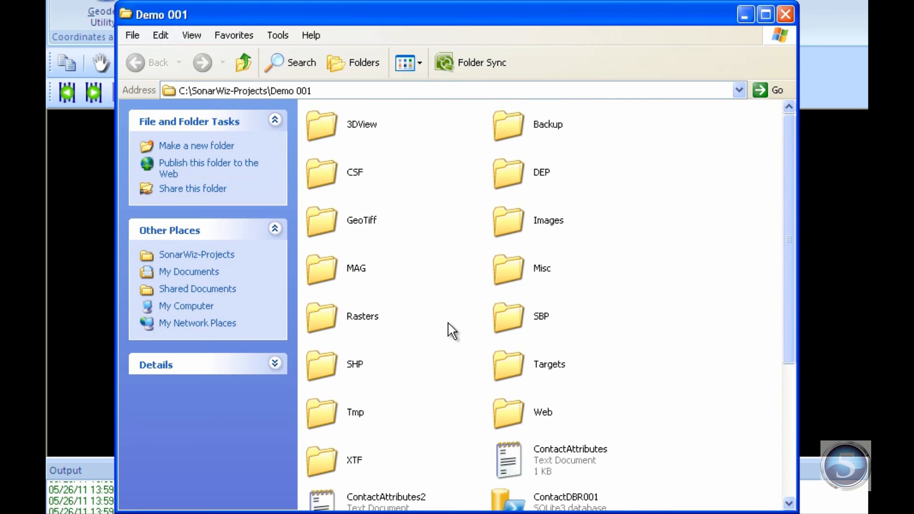
mouse_move(411, 312)
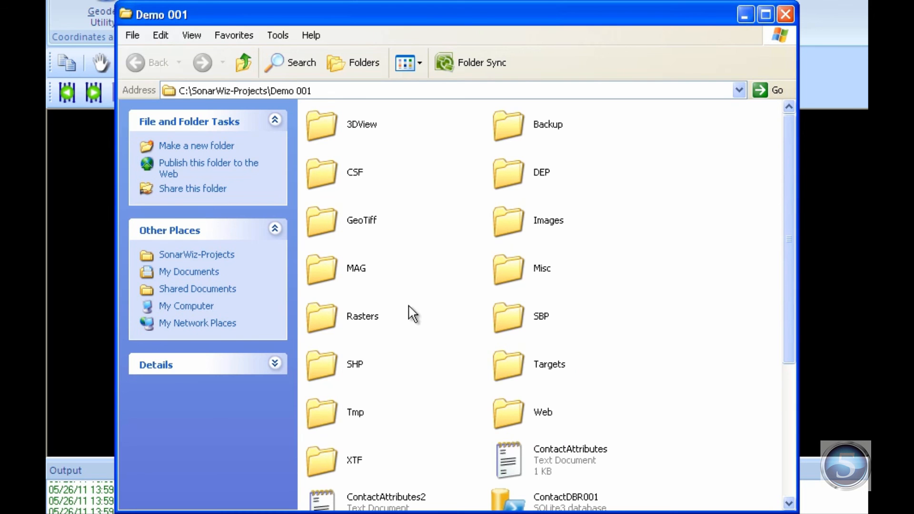
mouse_move(486, 307)
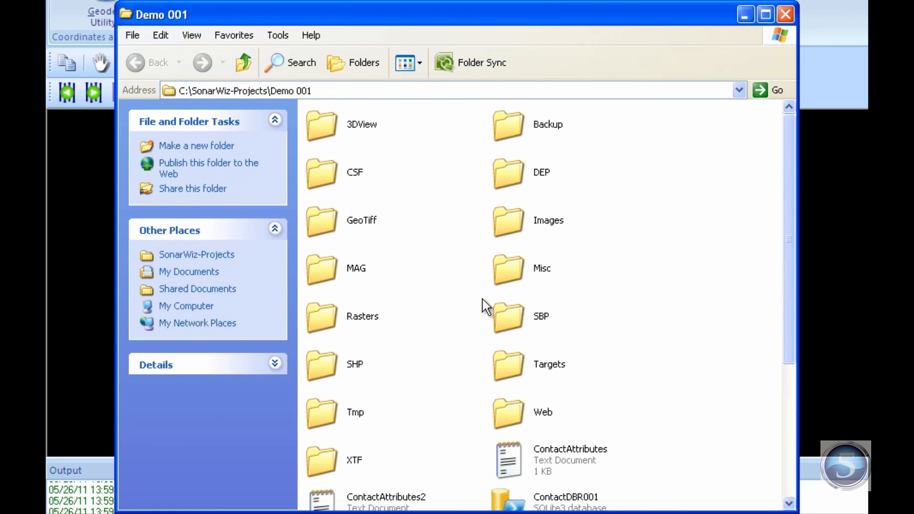
mouse_move(401, 437)
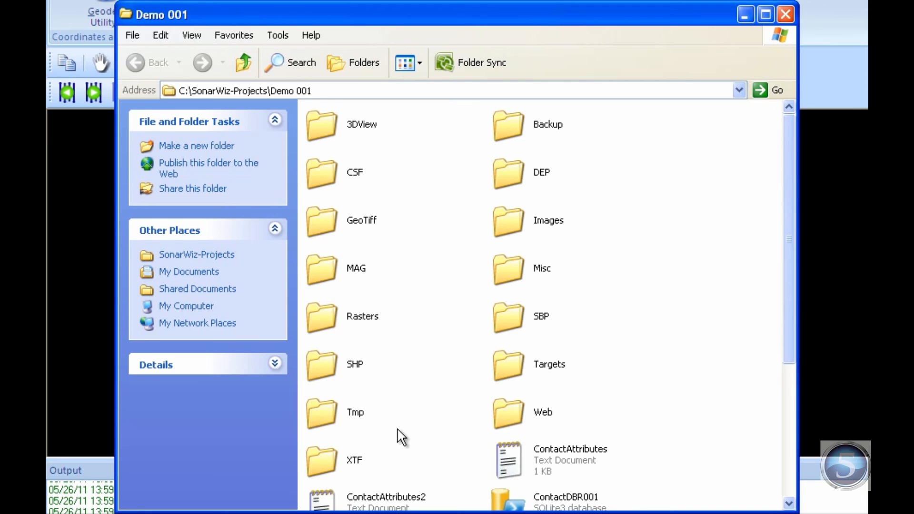
mouse_move(397, 470)
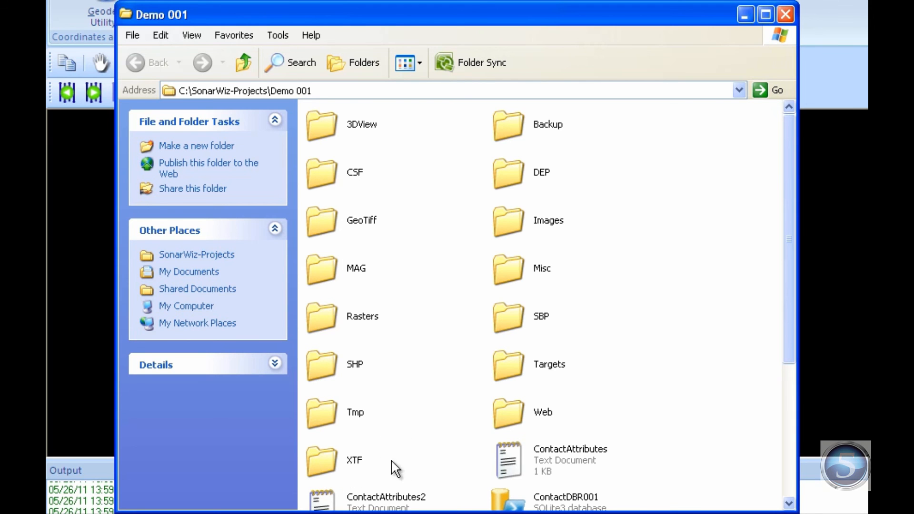